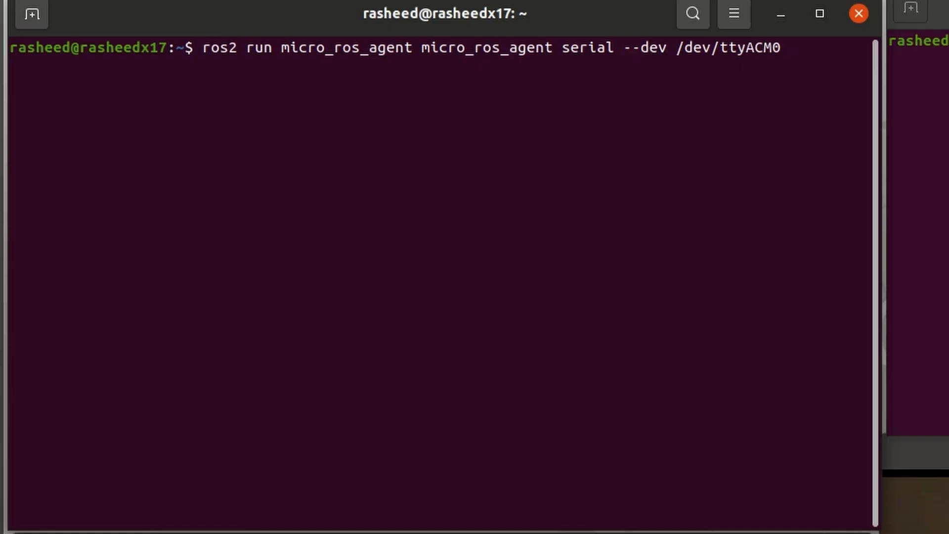
# Start the micro-ROS agent on /dev/ttyACM0 and echo /zmoab/cart_mode
pyautogui.press('enter')
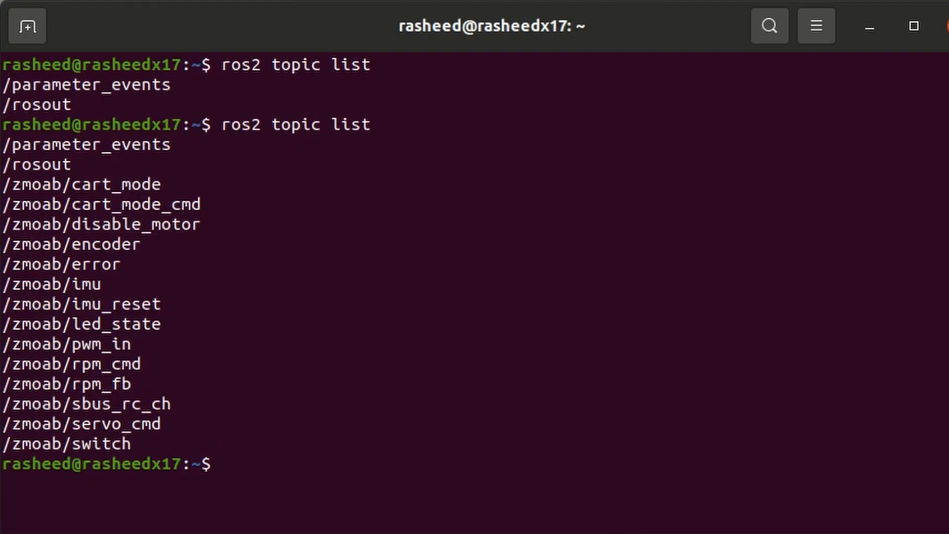
pyautogui.write('ros2')
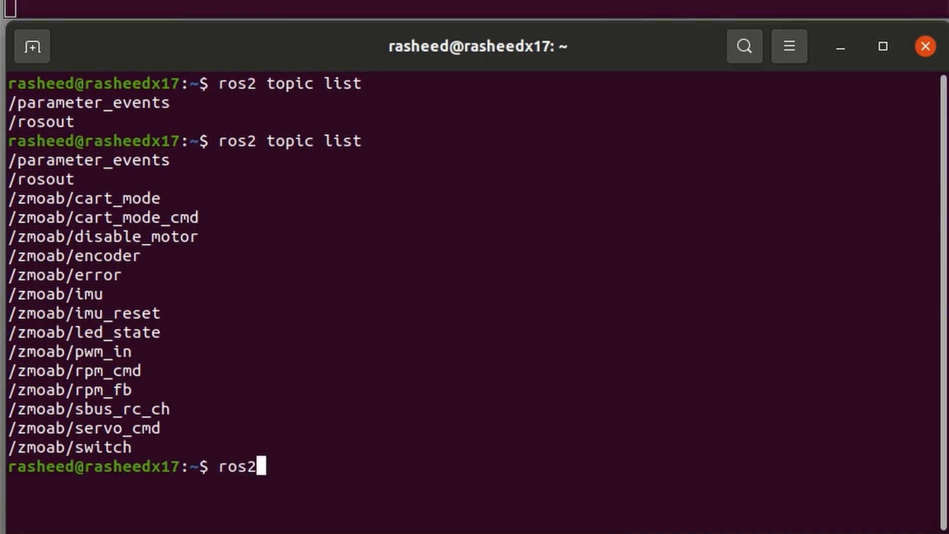
pyautogui.write('topic echo /zmoab/cart_mode')
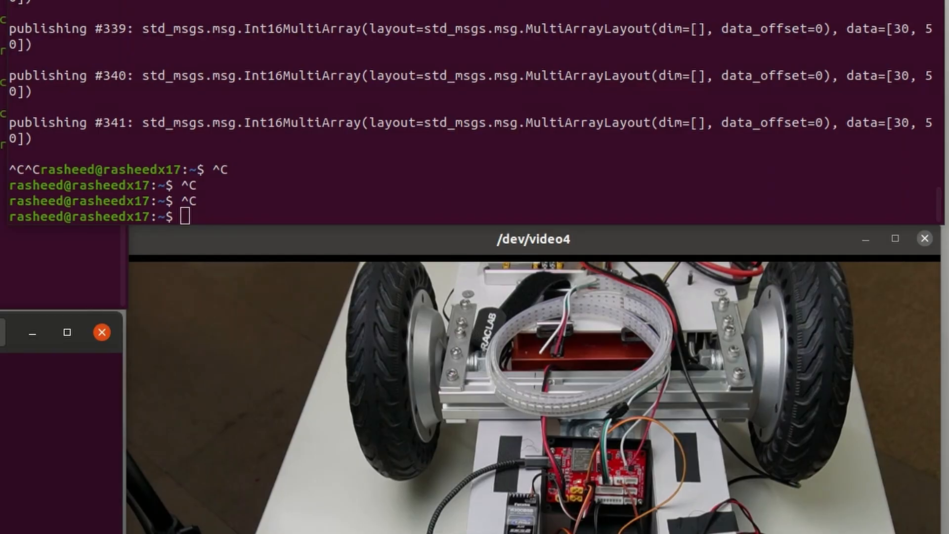
# Publish Int8 data 1 once to /zmoab/cart_mode_cmd and echo /zmoab/imu
pyautogui.write('ros2 topic pub --once')
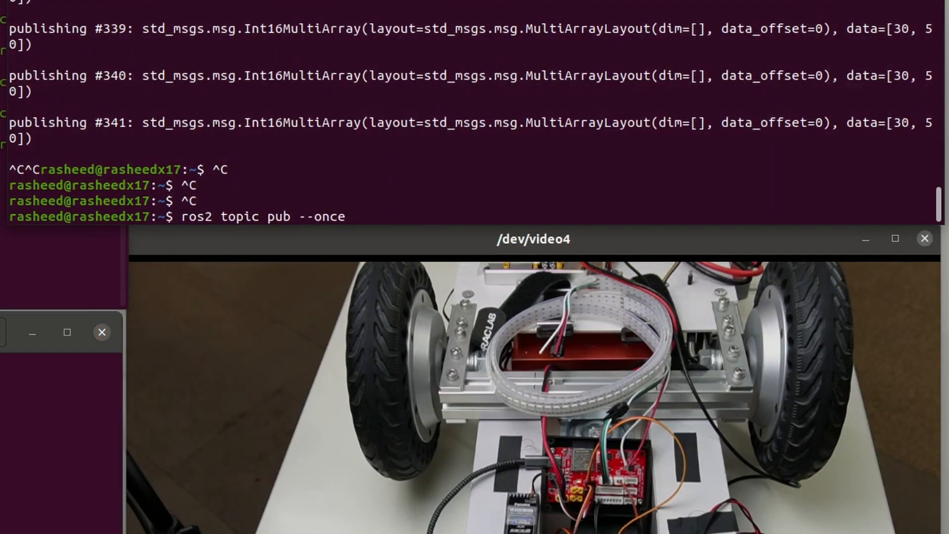
pyautogui.write('/zmoab/cart_mode_cmd std_msgs/msg/Int8')
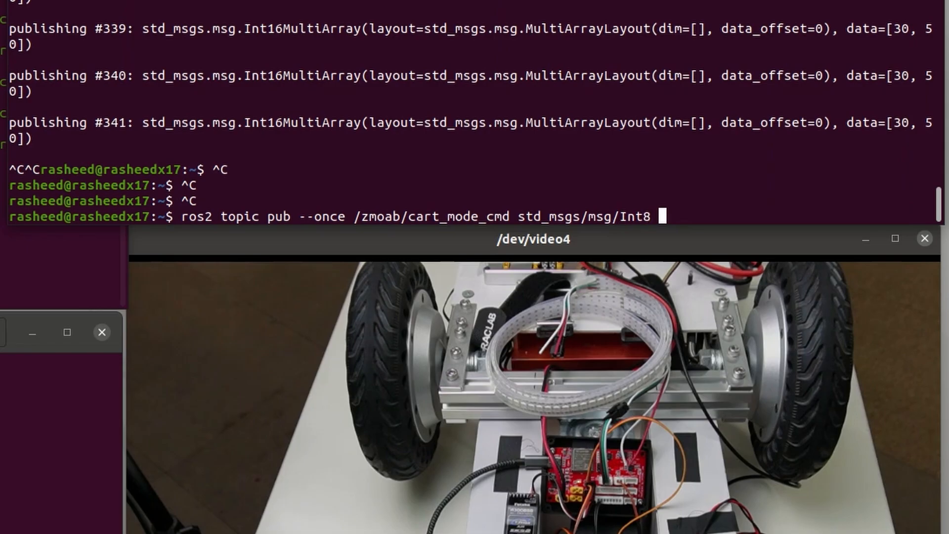
pyautogui.write('"data: 1')
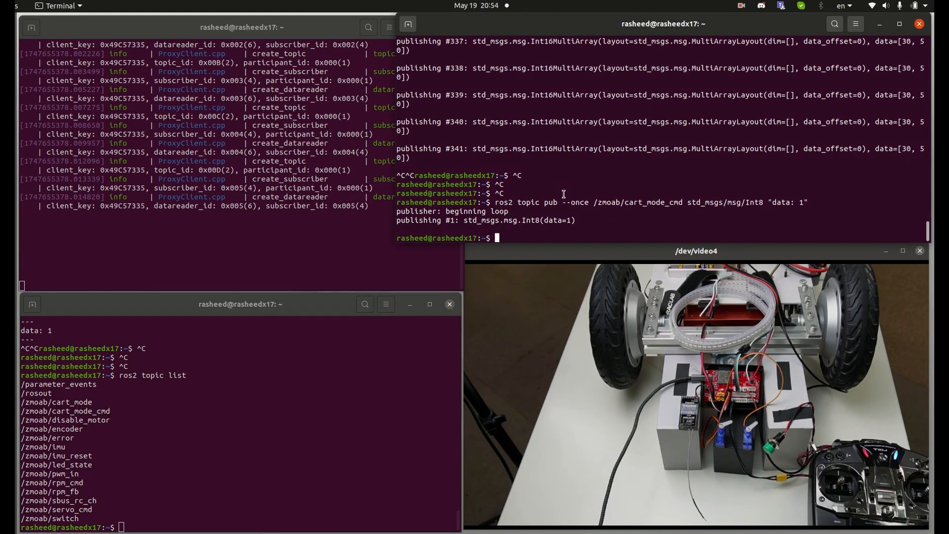
pyautogui.write('ros2')
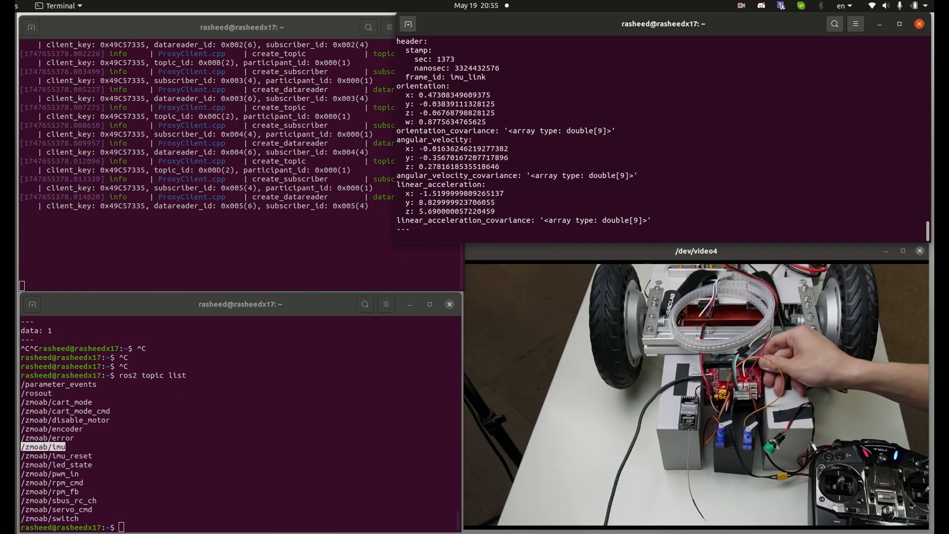
# Publish True once to /zmoab/imu_reset to reset the IMU
pyautogui.click(430, 303)
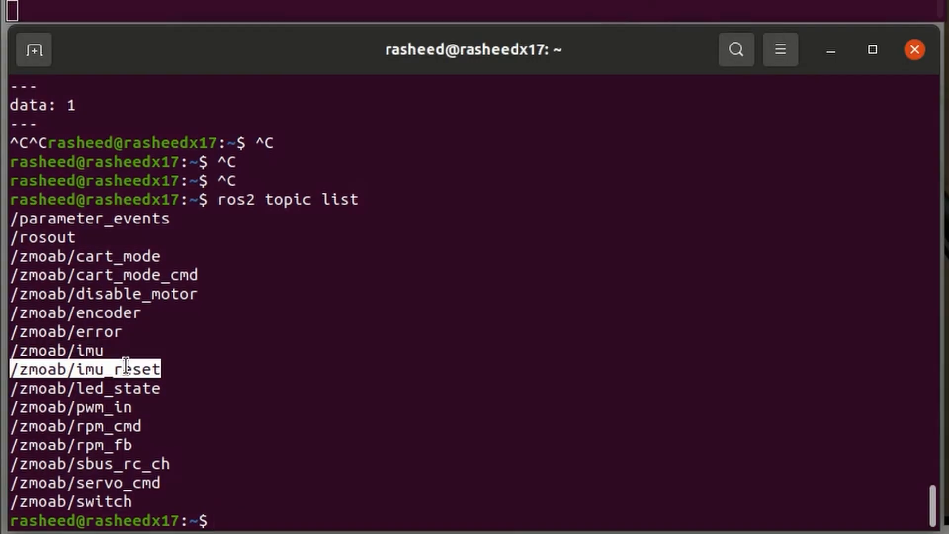
pyautogui.write('ros2 topic pub -')
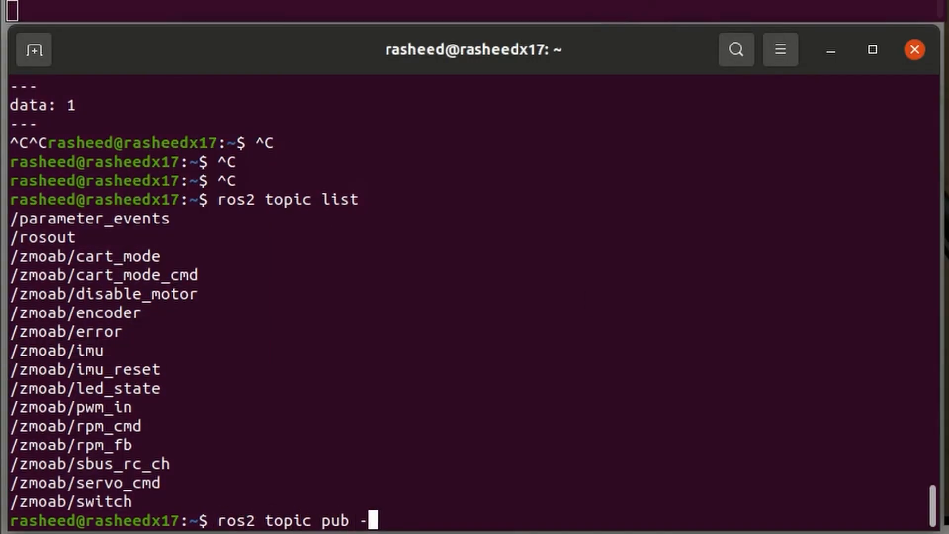
pyautogui.write('-once /zmoab/imu_reset std_msgs/msg/Boo')
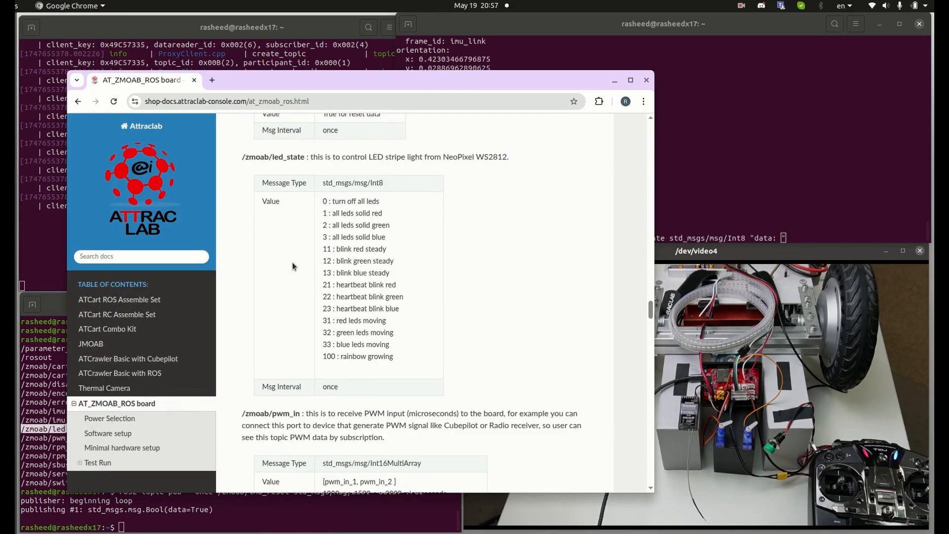
pyautogui.moveTo(360, 214)
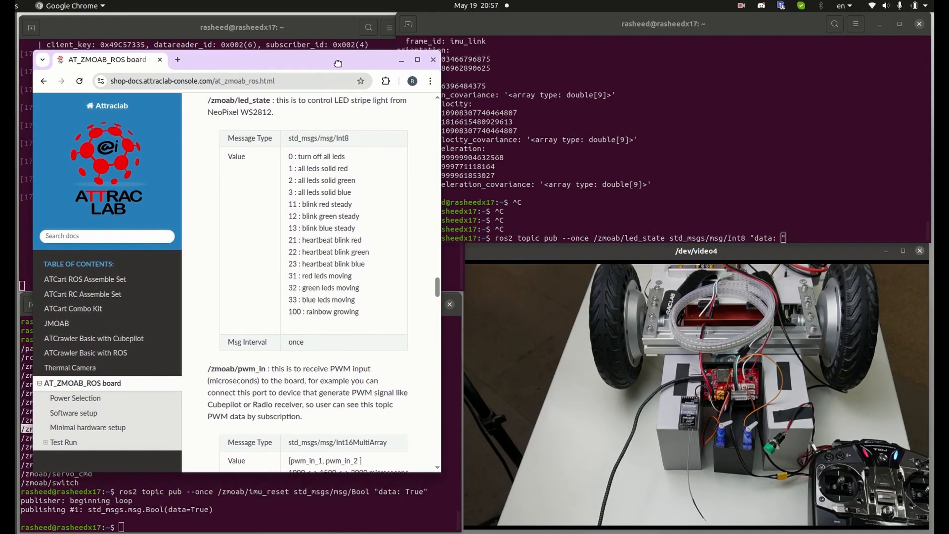
pyautogui.write('1')
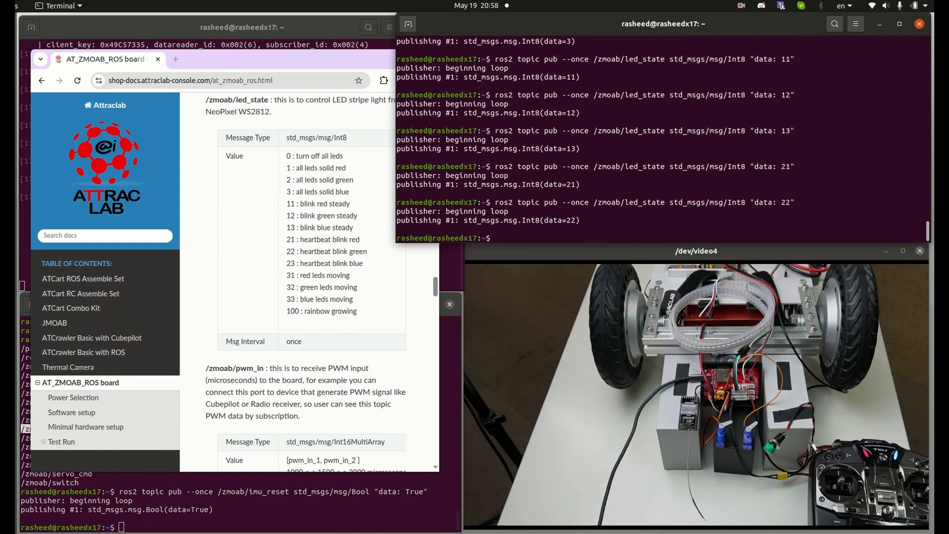
# Cycle /zmoab/led_state through the LED patterns and back to 0, then echo a topic
pyautogui.press('Return')
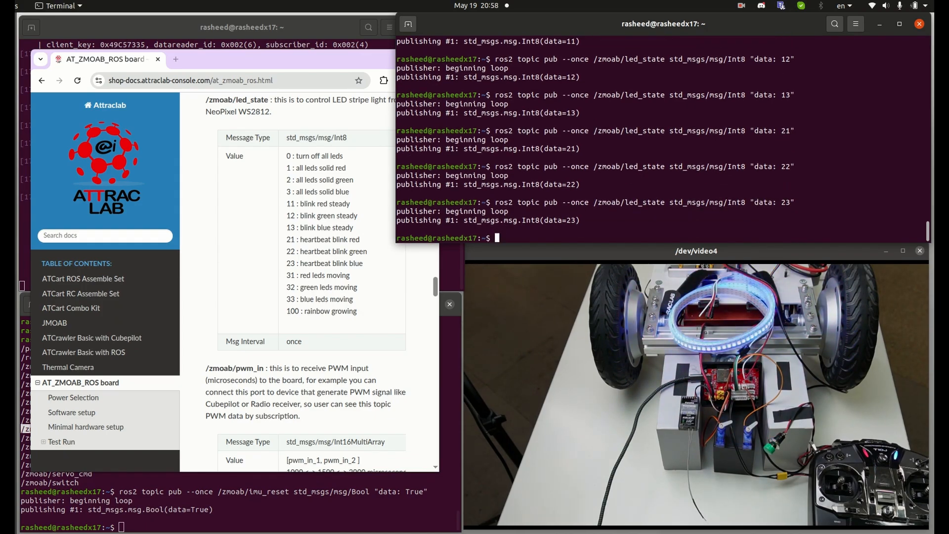
pyautogui.press('Return')
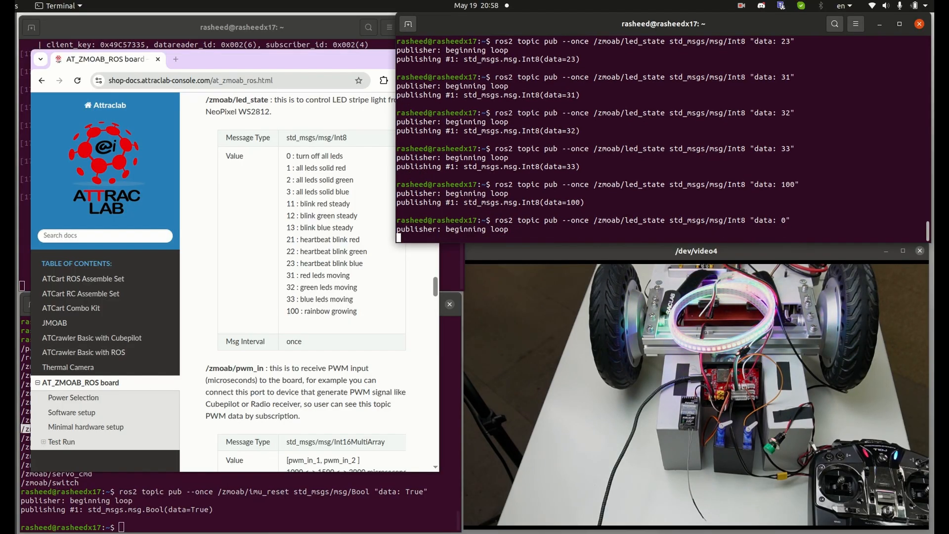
pyautogui.write('ros2 topic ech')
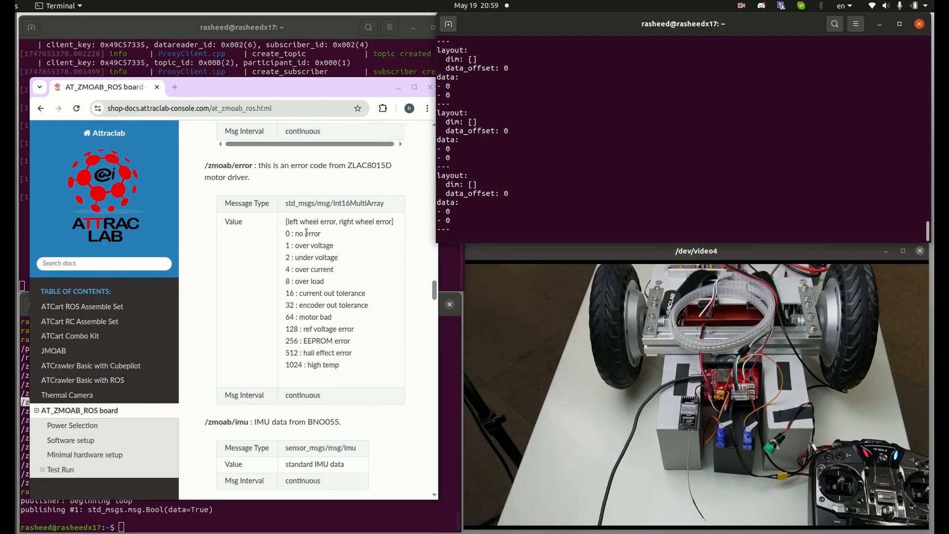
# Echo /zmoab/sbus_rc_ch channel values, then /zmoab/pwm_in
pyautogui.moveTo(205, 165); pyautogui.dragTo(249, 177)
pyautogui.write('ros2')
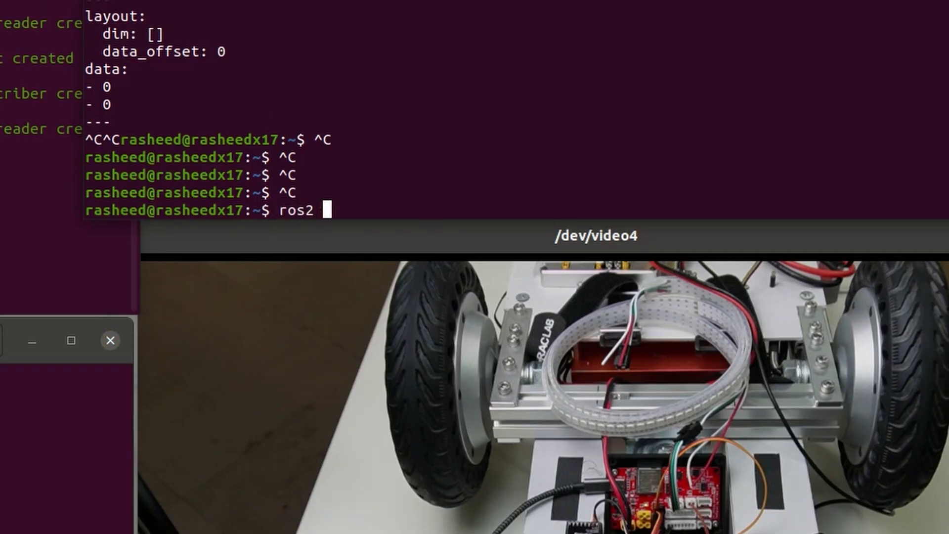
pyautogui.write('topic echo /zmoab/sbus_rc_ch')
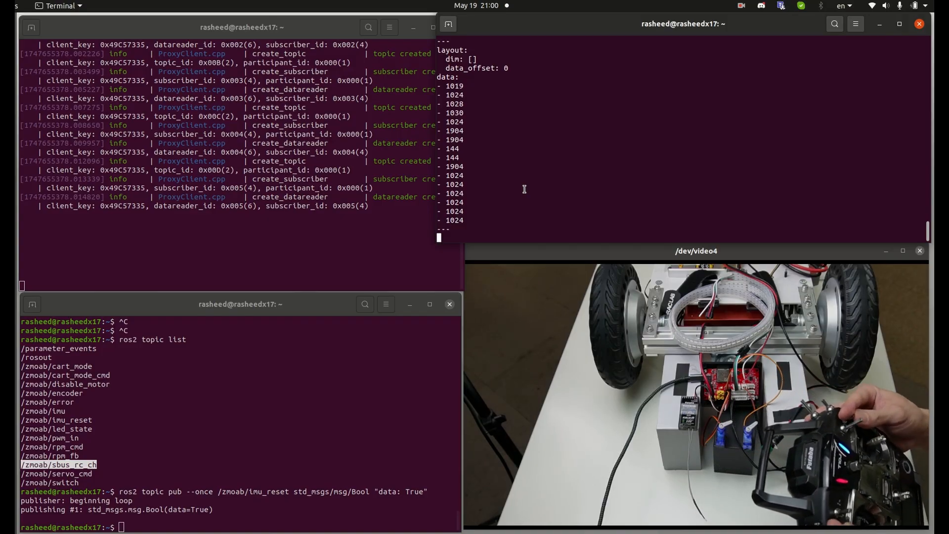
pyautogui.write('ros2 topic echo /zmoab/pwm_in')
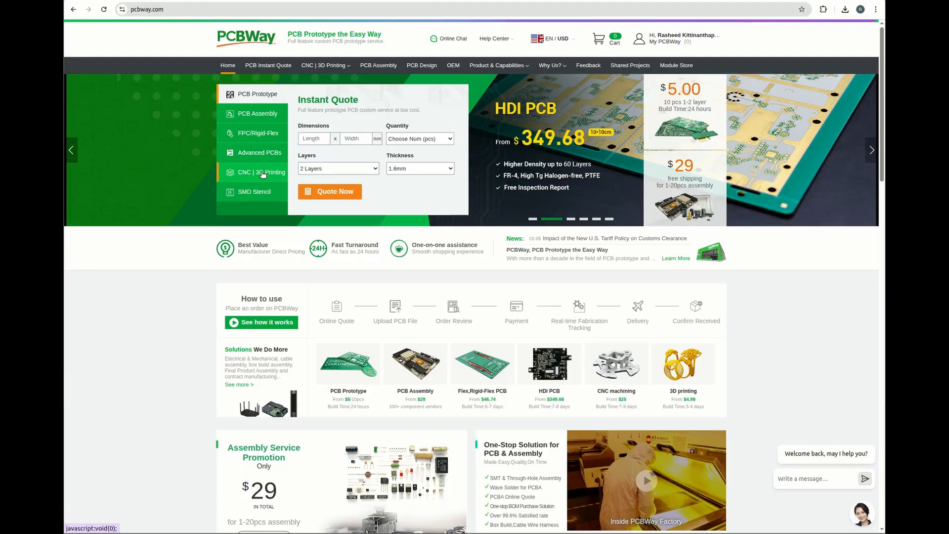
# Keep Aluminum 6061 for the bottom case and attach its technical drawing PDFs
pyautogui.click(261, 172)
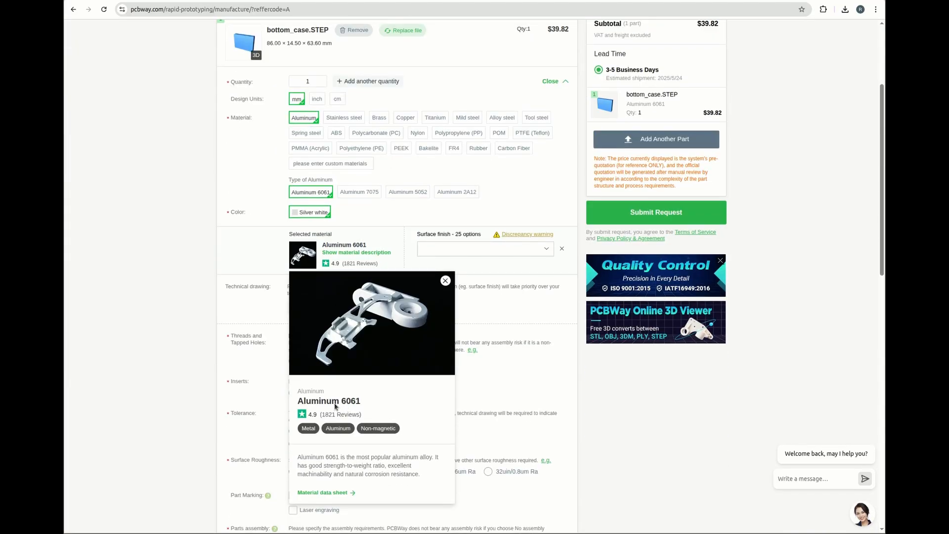
pyautogui.moveTo(416, 481)
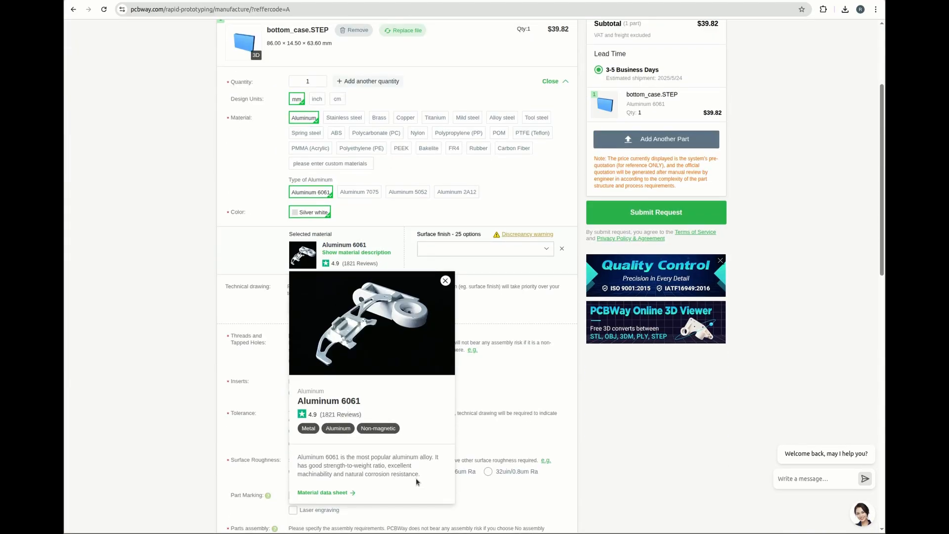
pyautogui.click(446, 279)
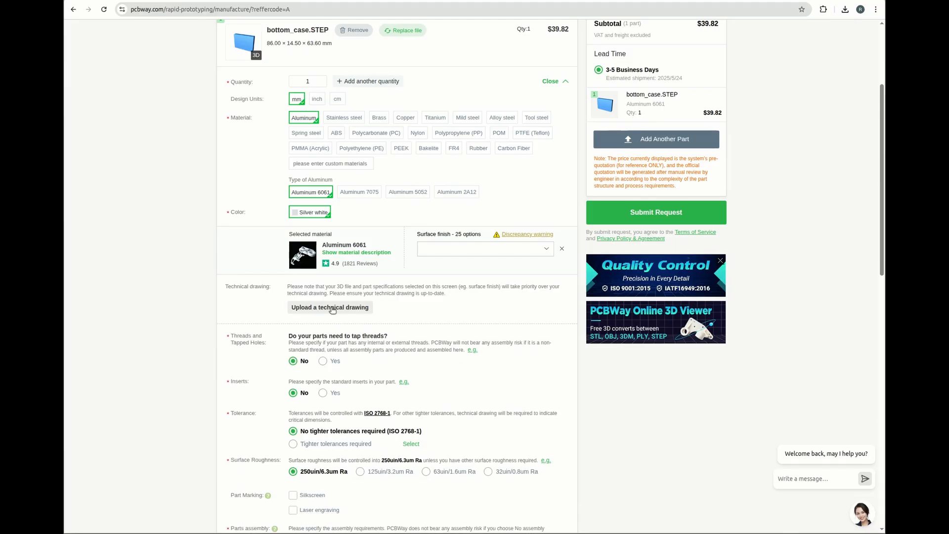
pyautogui.click(330, 307)
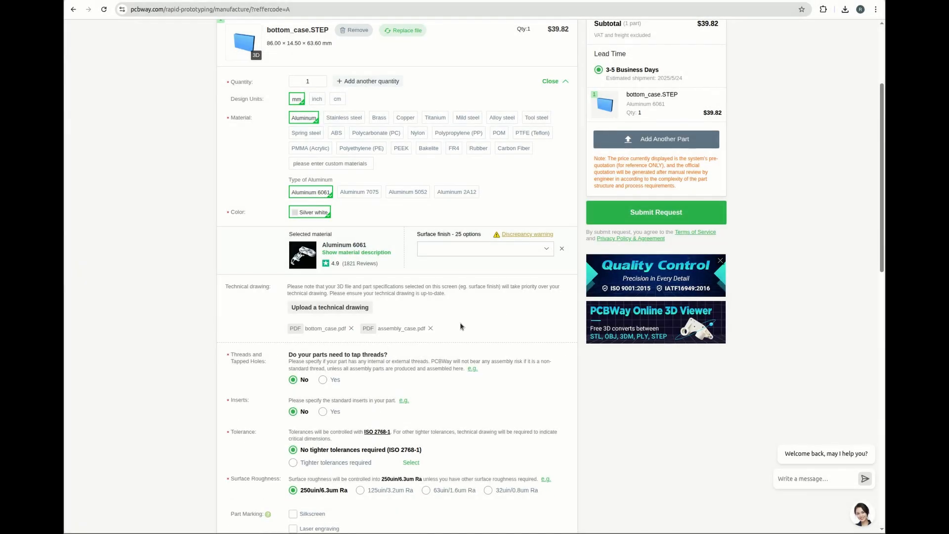
pyautogui.scroll(-3)
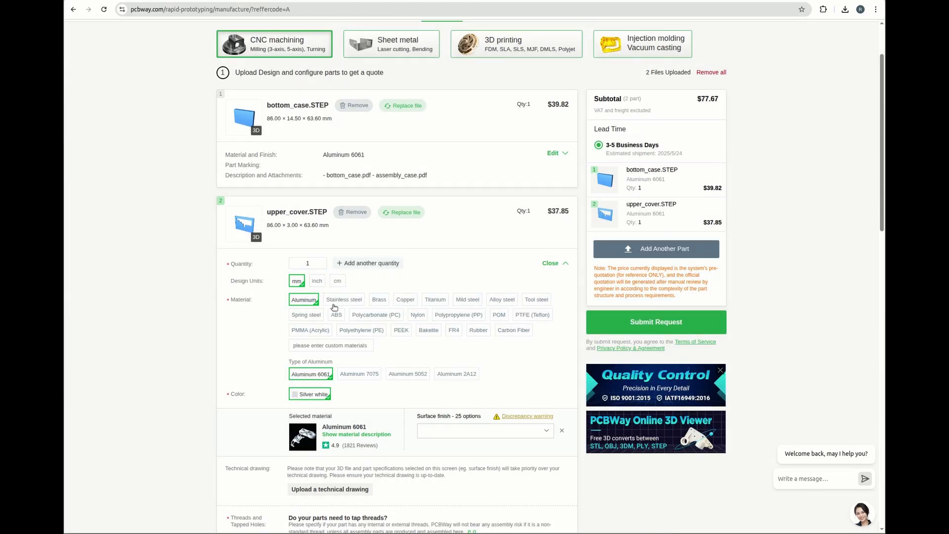
pyautogui.scroll(-3)
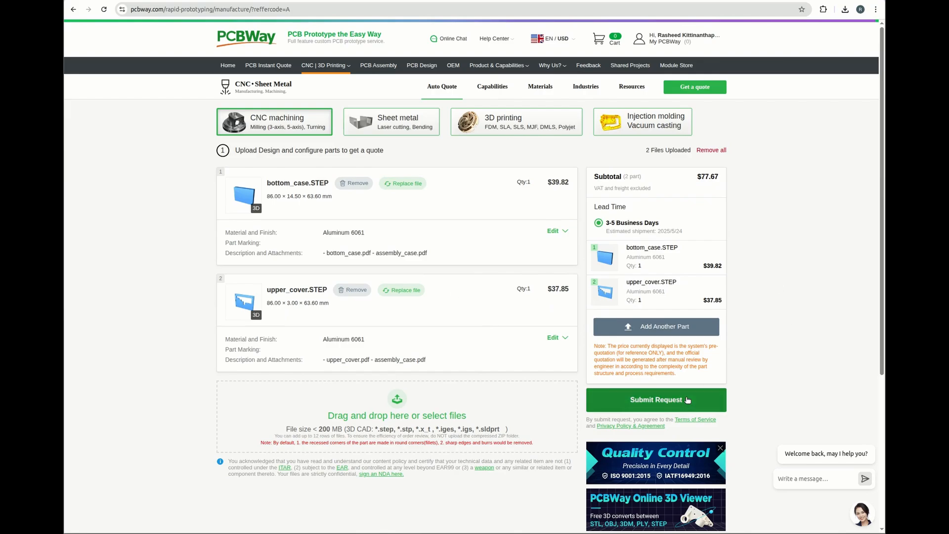
# Submit the quote request and agree to the Special Notes export restrictions
pyautogui.click(654, 400)
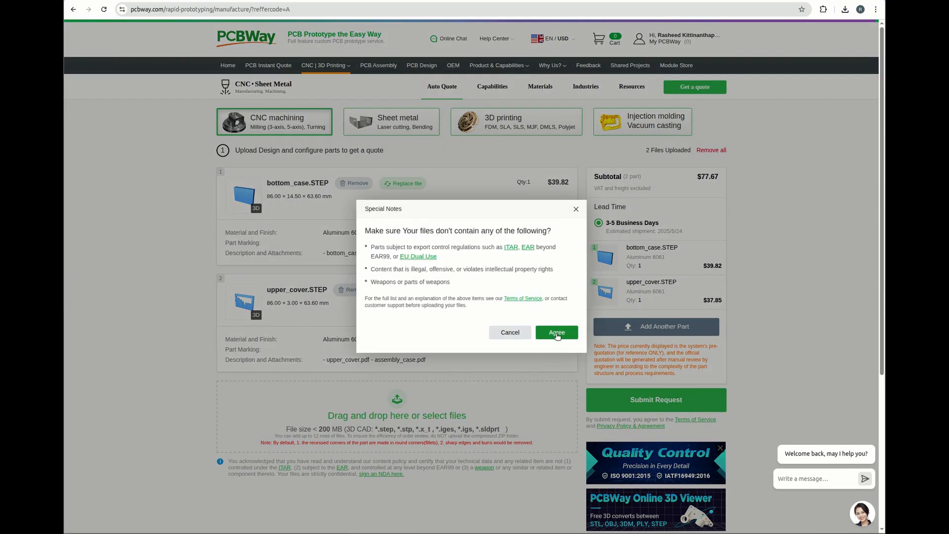
pyautogui.click(554, 333)
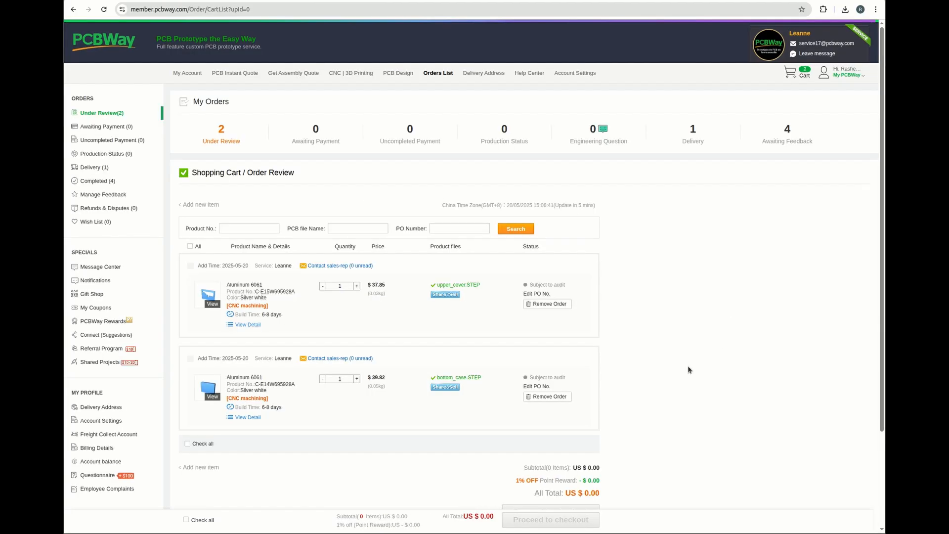
pyautogui.scroll(-3)
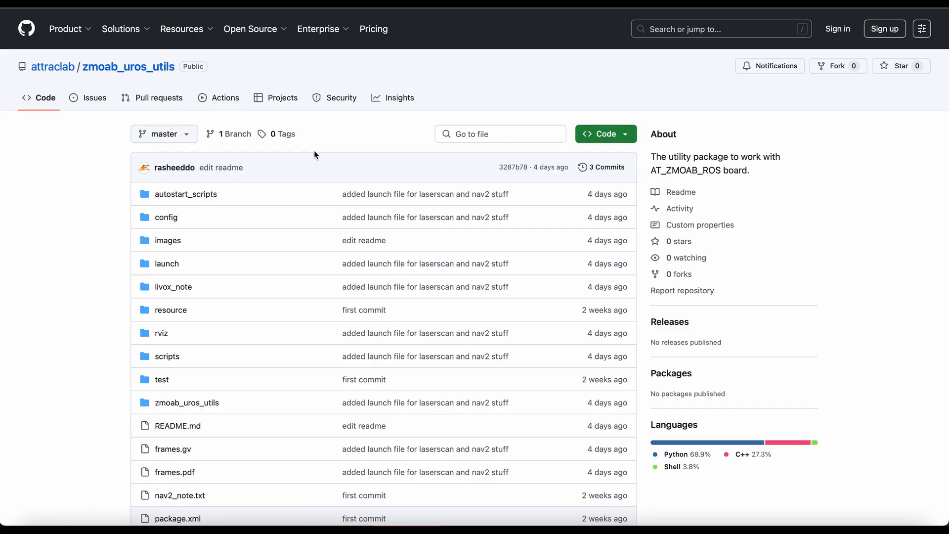
pyautogui.scroll(-3)
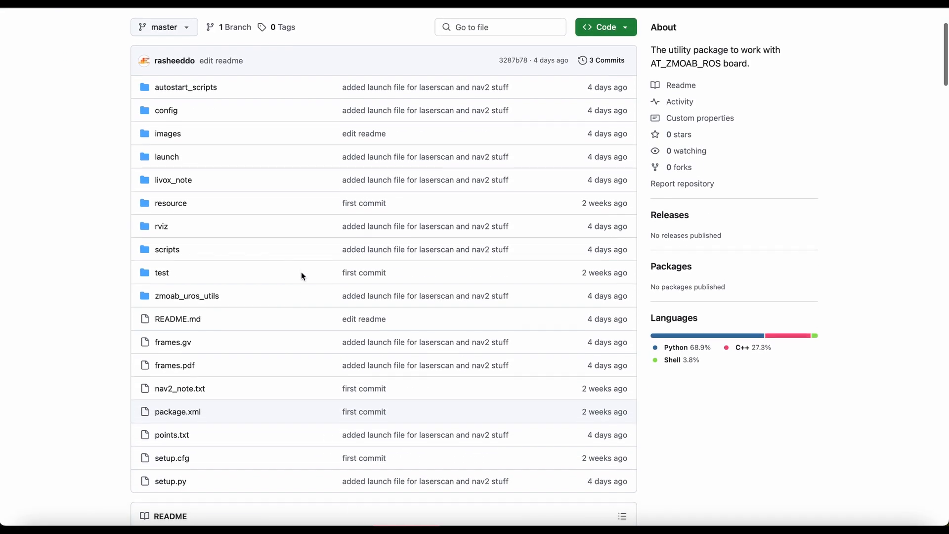
pyautogui.scroll(-3)
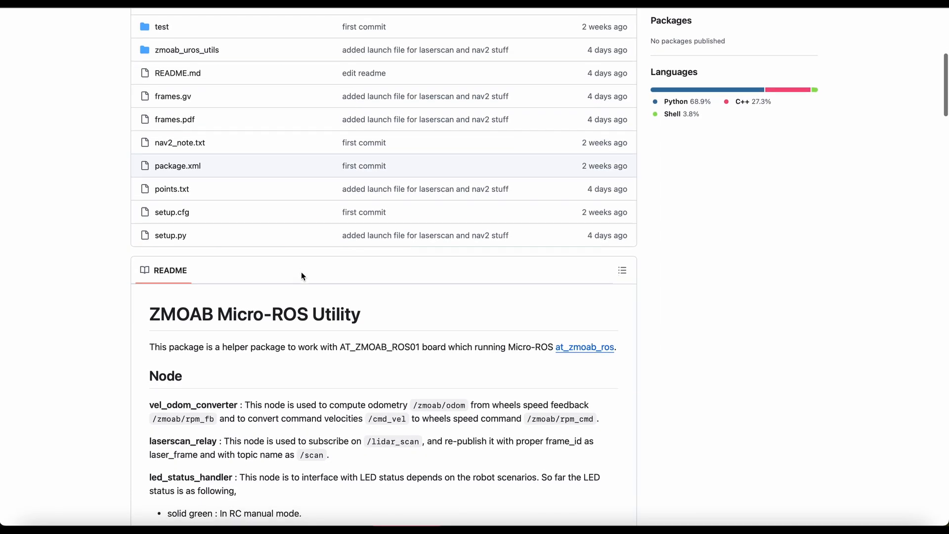
pyautogui.scroll(-3)
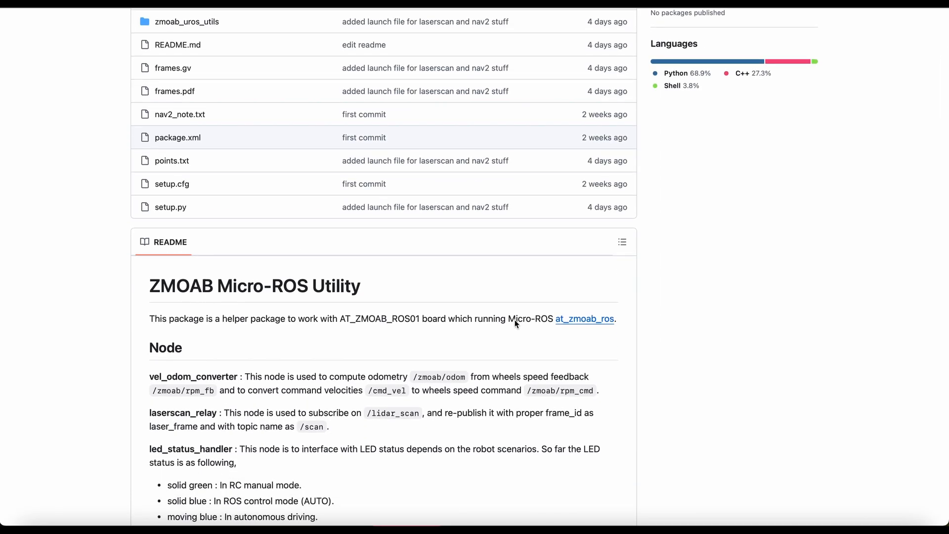
pyautogui.scroll(-3)
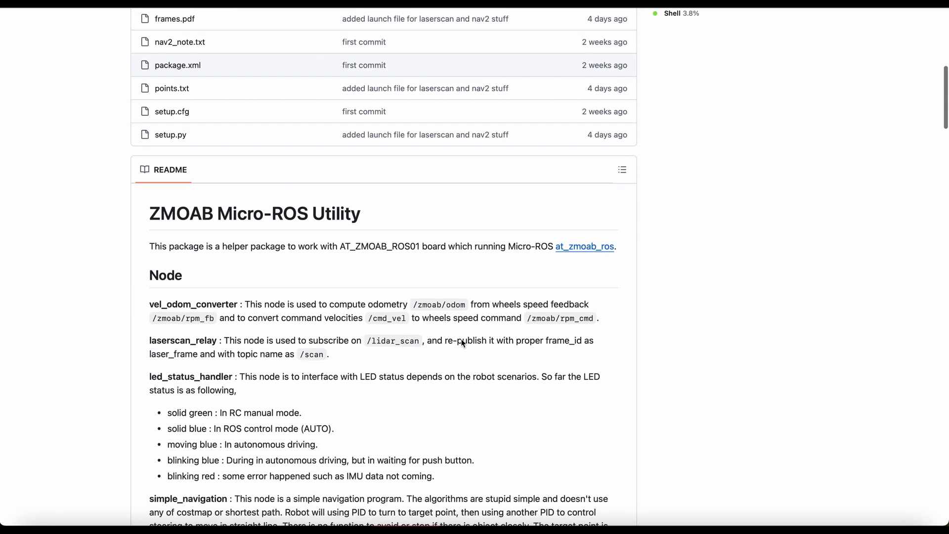
pyautogui.moveTo(310, 332)
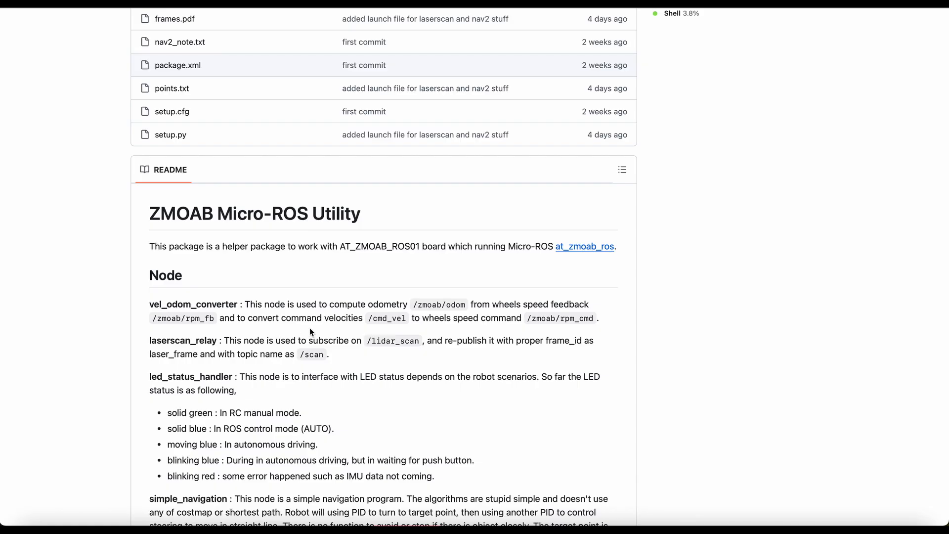
pyautogui.scroll(-3)
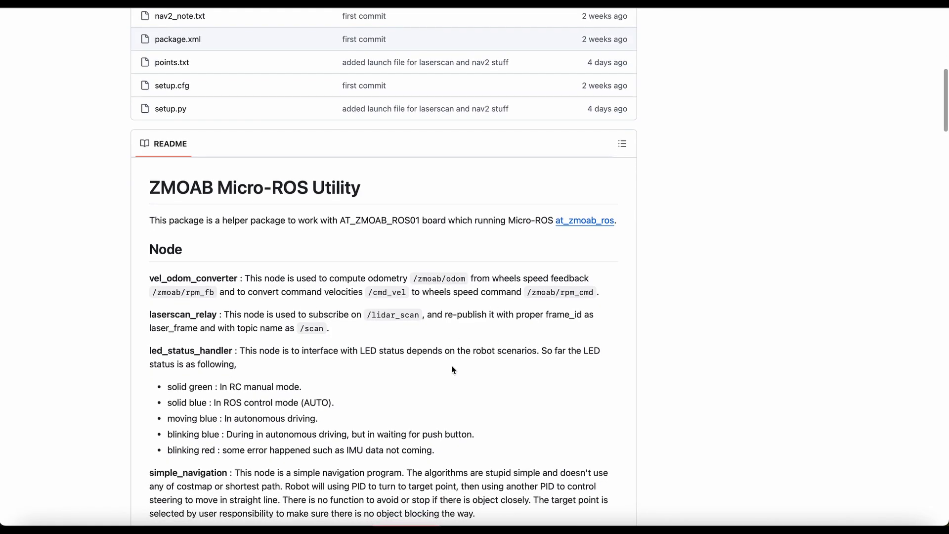
pyautogui.scroll(-3)
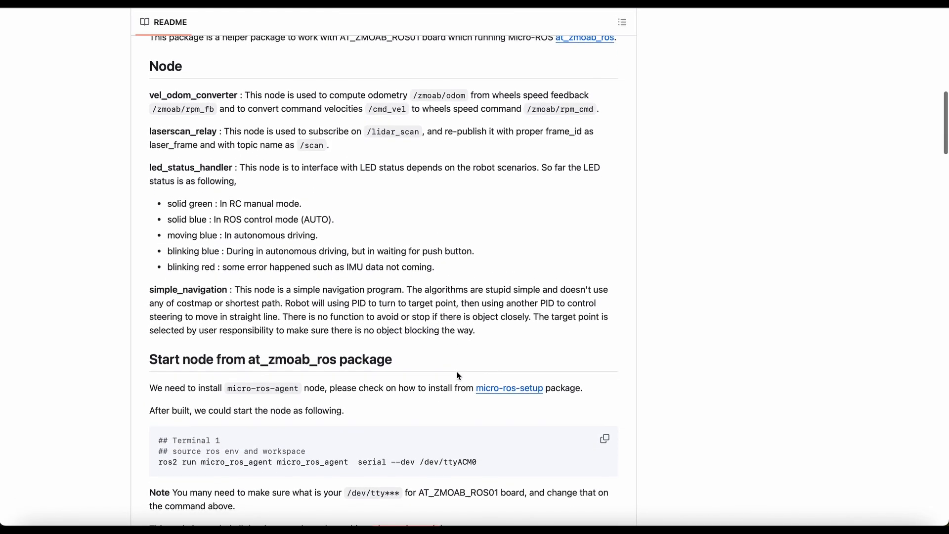
pyautogui.scroll(-3)
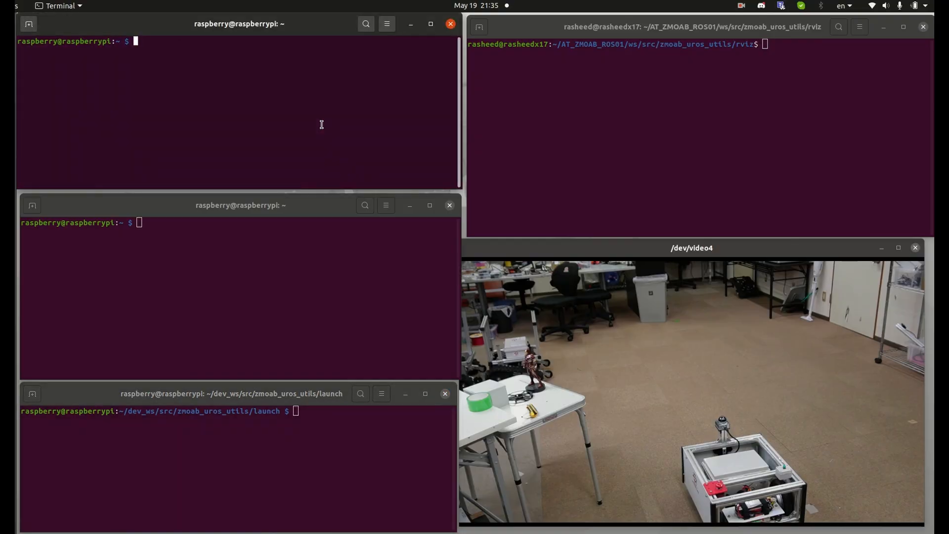
# Run micro_ros_agent serial on /dev/ttyACM0 on the Pi, then rviz2 -d odometry.rviz on the laptop
pyautogui.write('ros2 run micro_ros_agent micro_ros_agent  serial --dev /dev/ttyACM0')
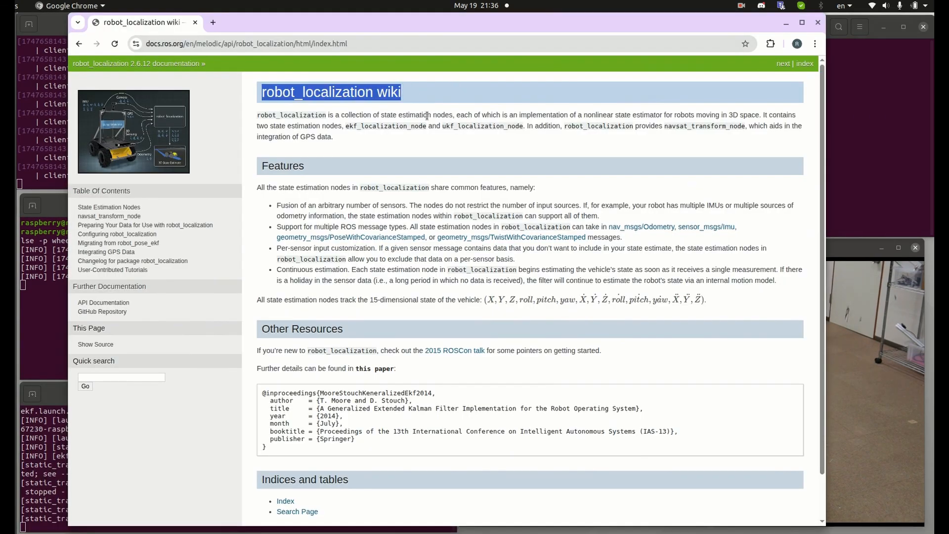
pyautogui.click(519, 160)
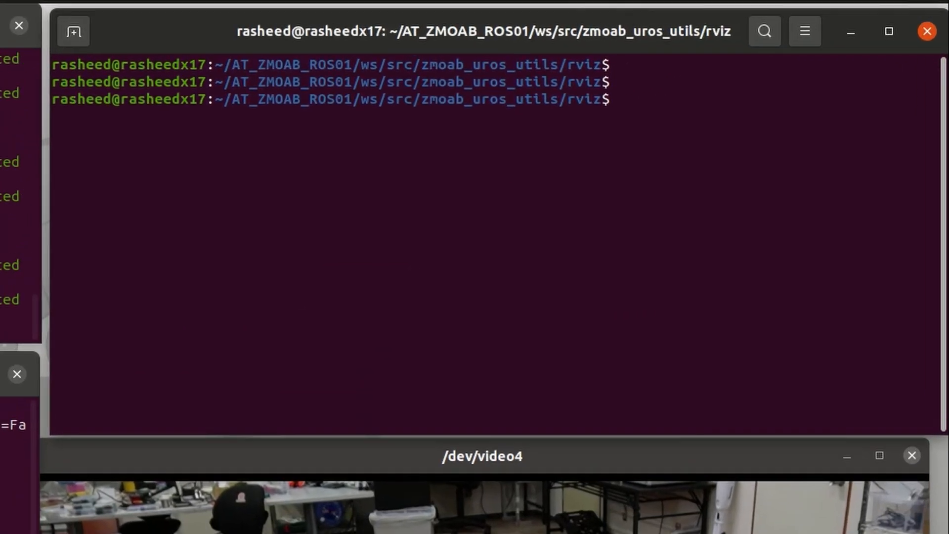
pyautogui.write('rviz2 -d odometry.rviz')
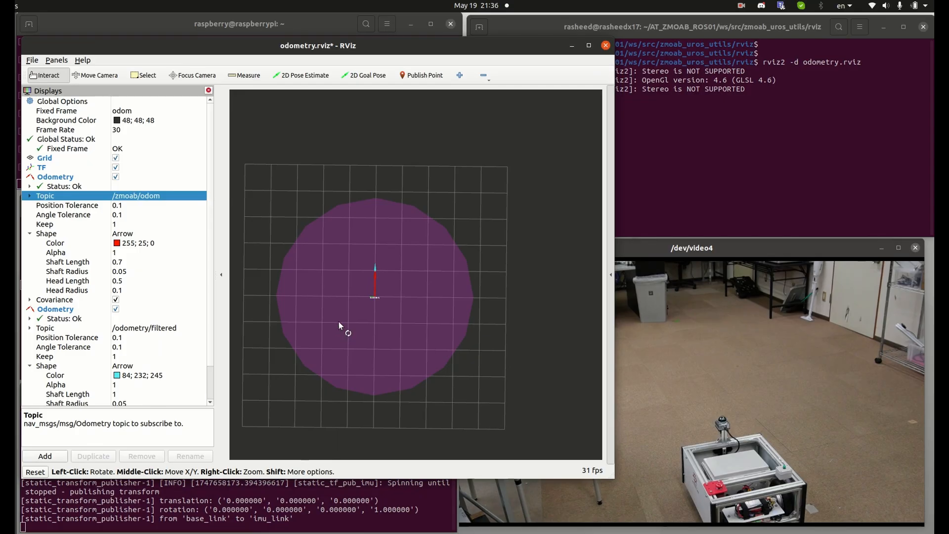
pyautogui.click(146, 327)
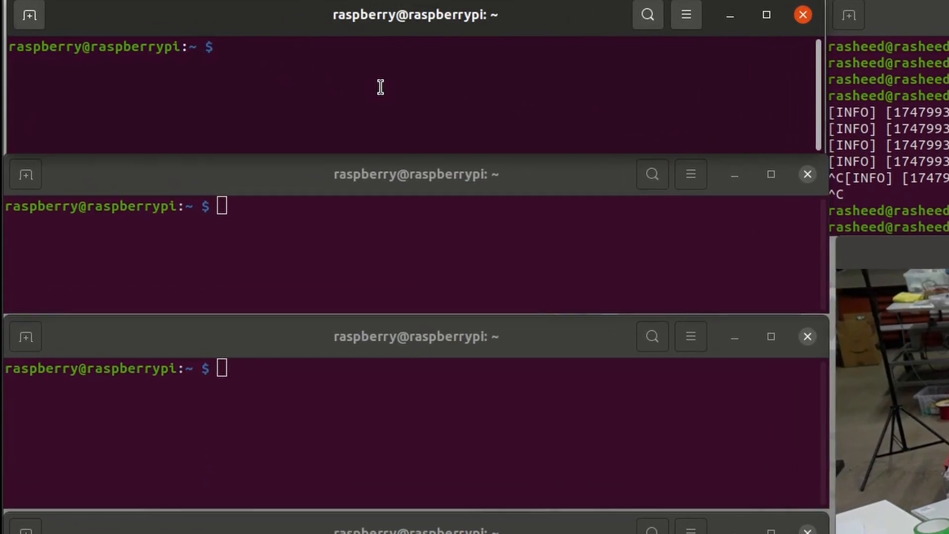
# Run micro_ros_agent on /dev/ttyACM0, launch laser_pub.launch.py, and edit the bringup launch command
pyautogui.write('ros2 run micro_ros_agent micro_ros_agent  serial --dev /dev/ttyACM0')
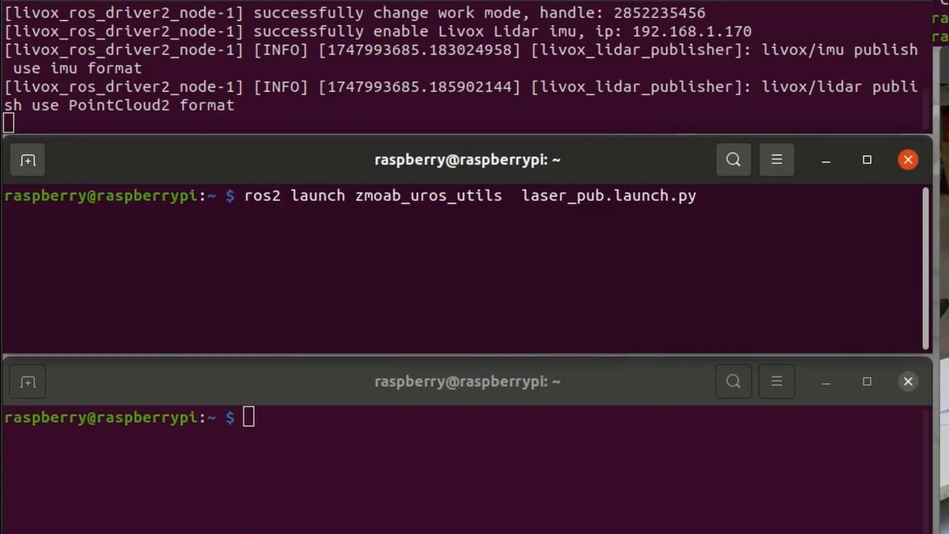
pyautogui.press('Return')
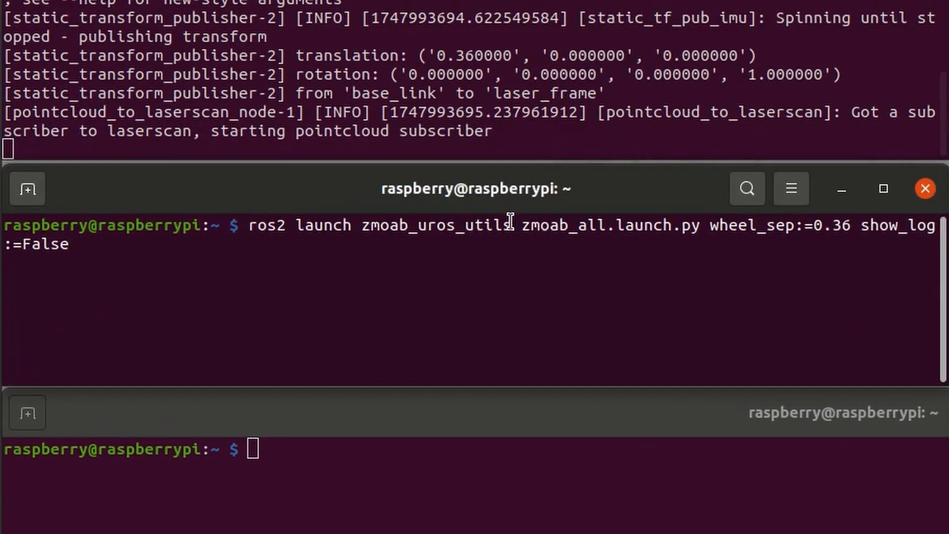
pyautogui.doubleClick(611, 226)
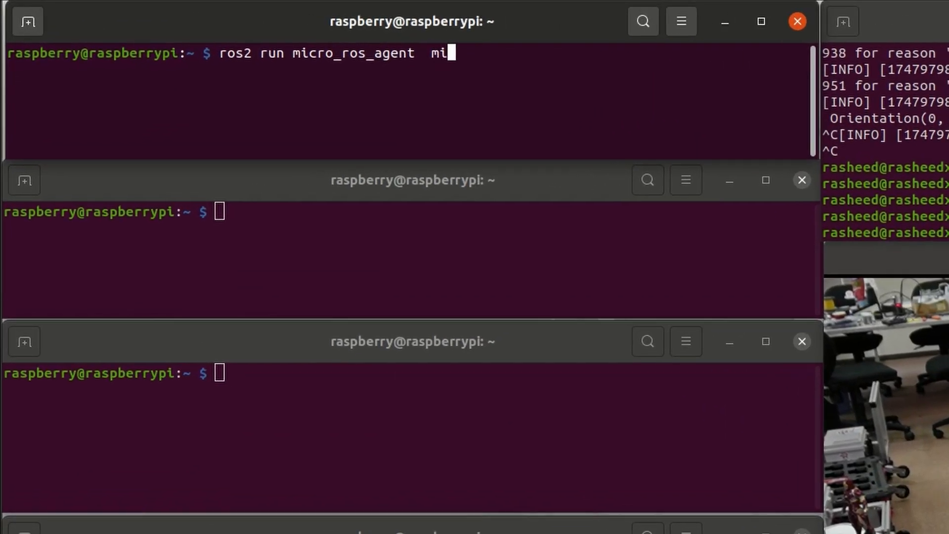
# Run the micro-ROS agent, zmoab_all bringup, and AMCL localization with map office.yaml
pyautogui.press('Return')
pyautogui.write('ros2 launch zmoab_uros_utils  zmoab_all.launch.py  show_log:=')
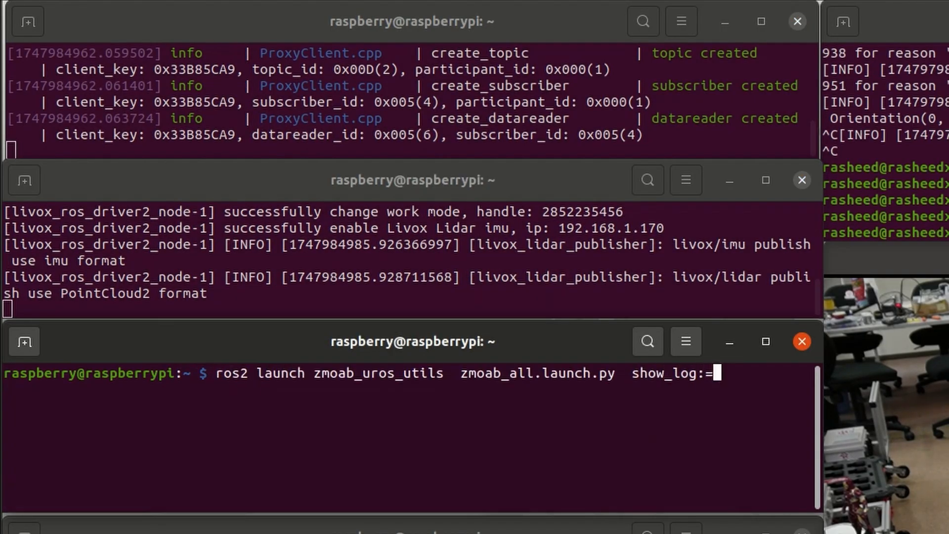
pyautogui.press('Return')
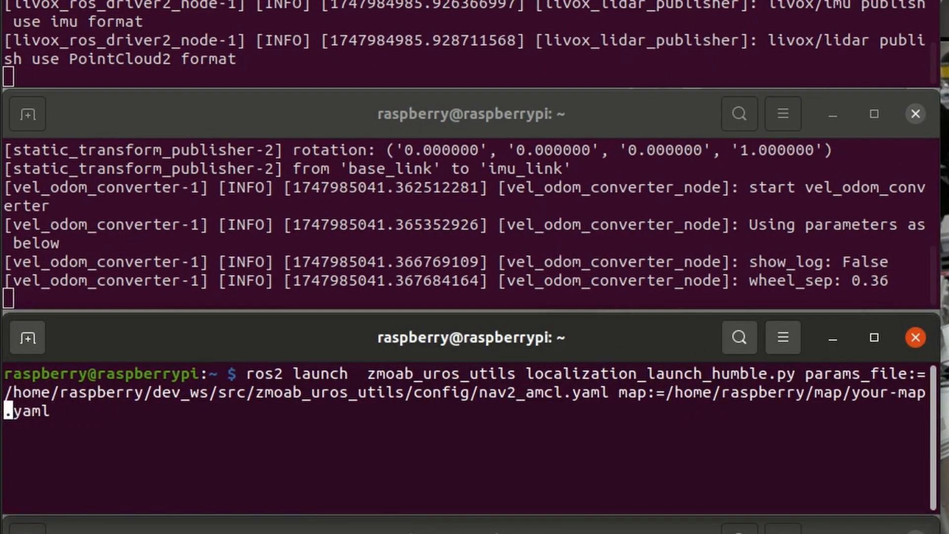
pyautogui.write('office')
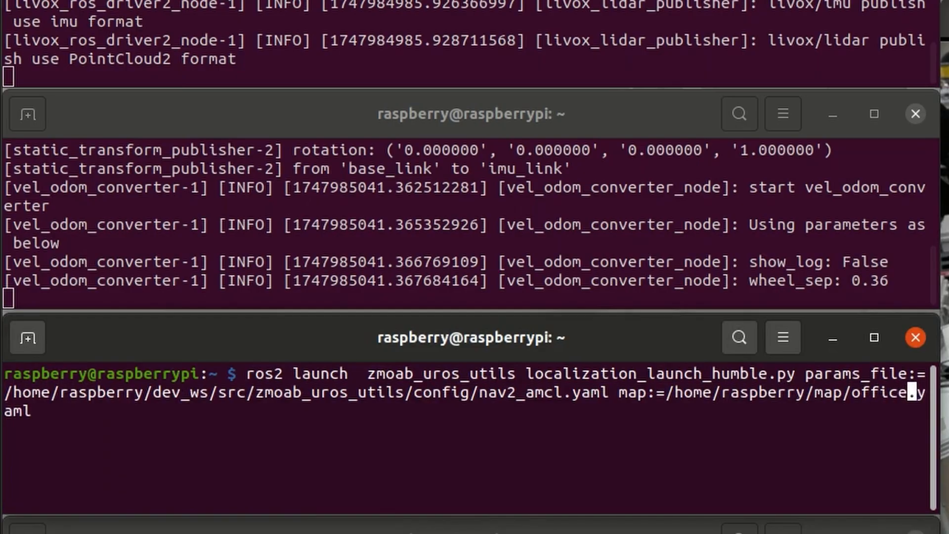
pyautogui.press('Return')
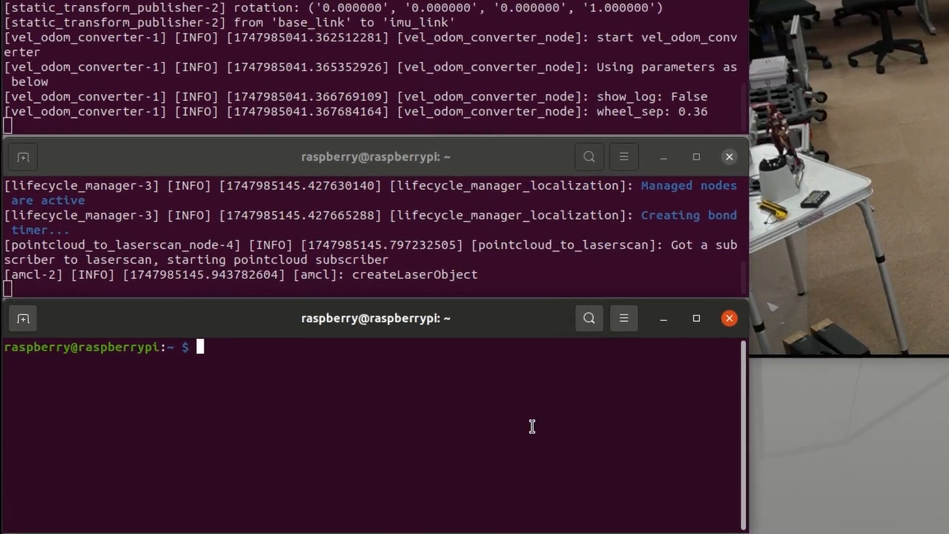
# Launch zmoab_uros_utils simple_nav.launch.py for waypoint navigation
pyautogui.write('ros2 launch zmoab')
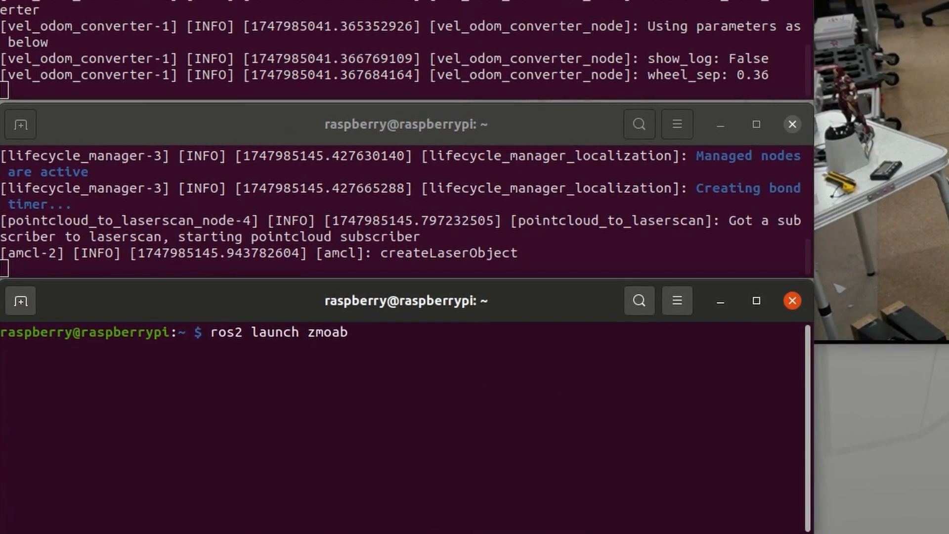
pyautogui.write('_uros_utils simple_nav.launch.py')
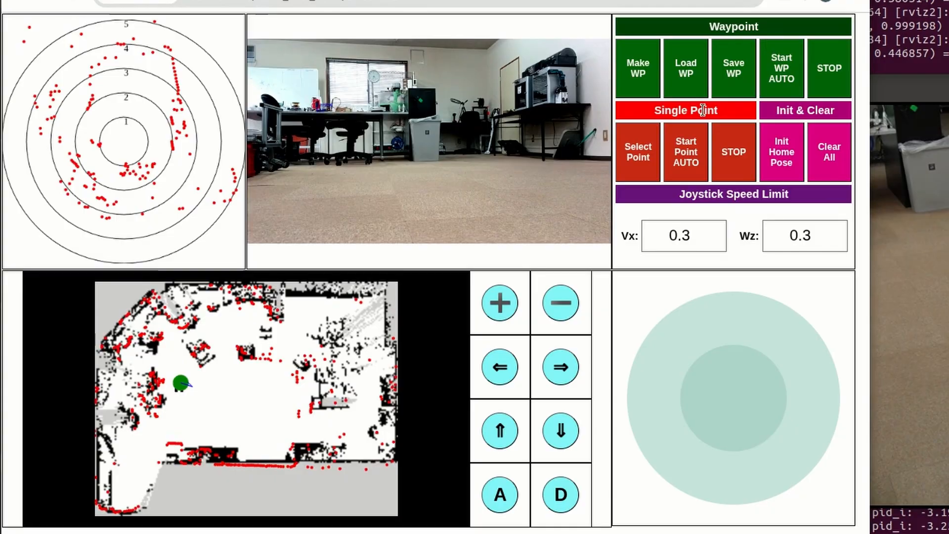
# Finish editing the waypoint loop and load the saved waypoints onto the office map
pyautogui.click(637, 68)
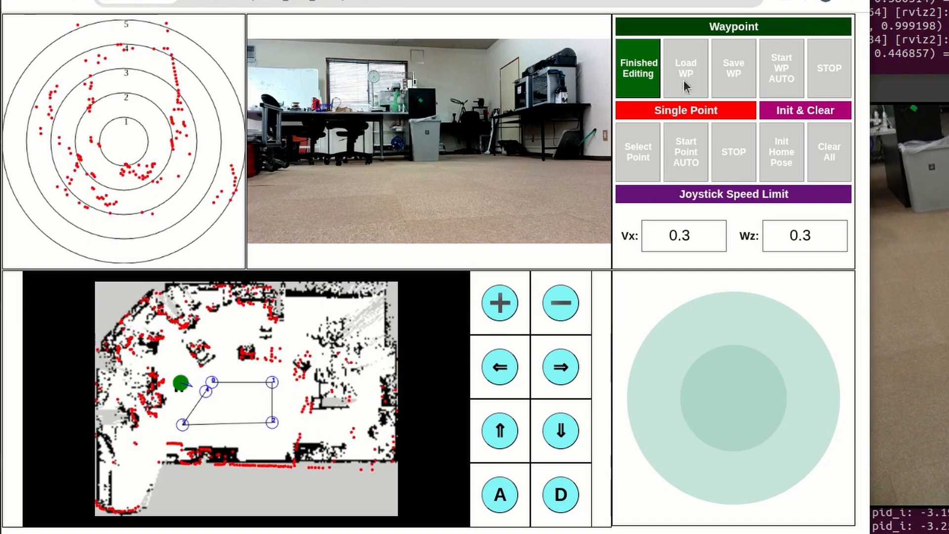
pyautogui.click(638, 69)
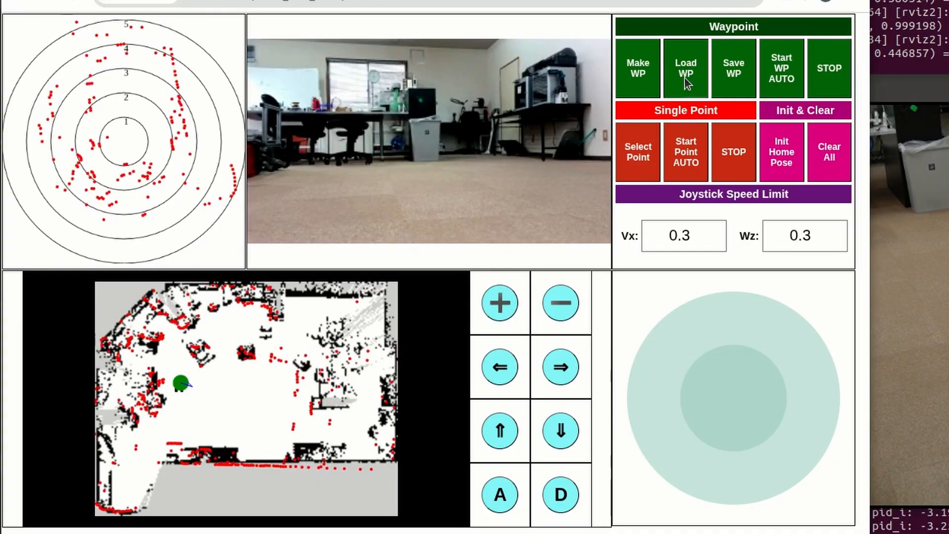
pyautogui.click(685, 68)
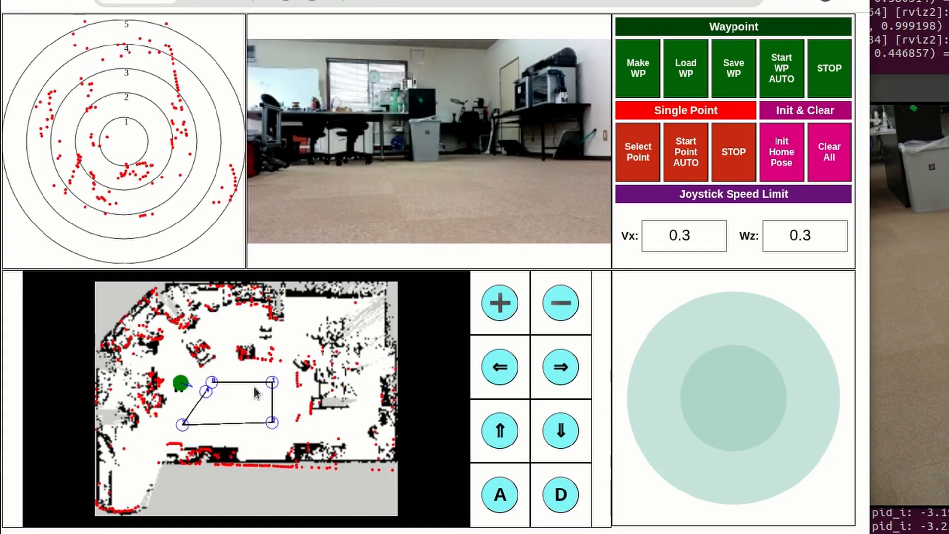
pyautogui.moveTo(781, 68)
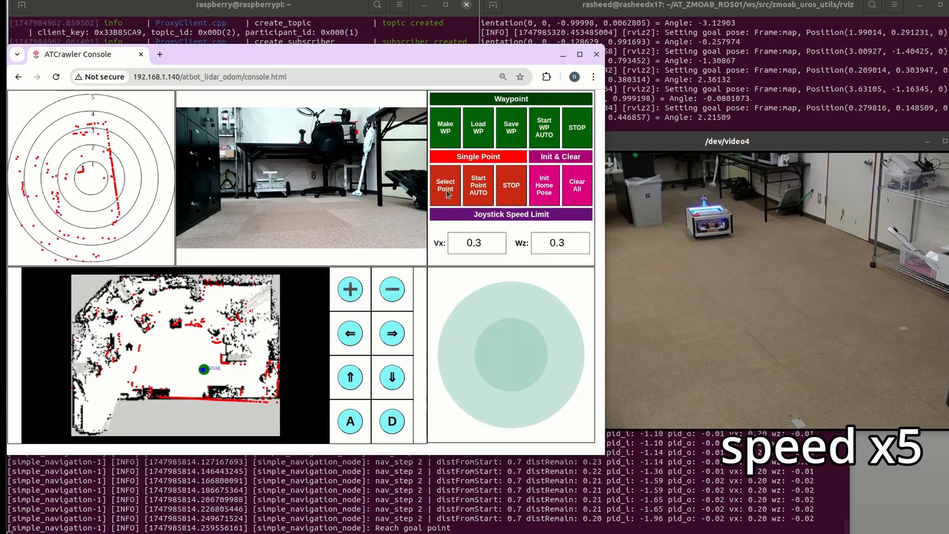
pyautogui.moveTo(339, 416)
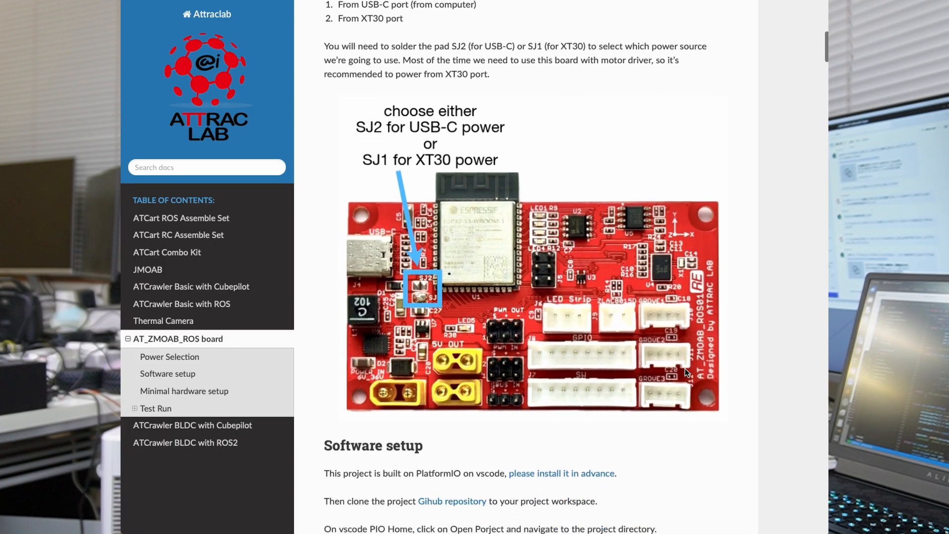
# Scroll the AT_ZMOAB_ROS board guide from Power Selection down to Software setup
pyautogui.scroll(-3)
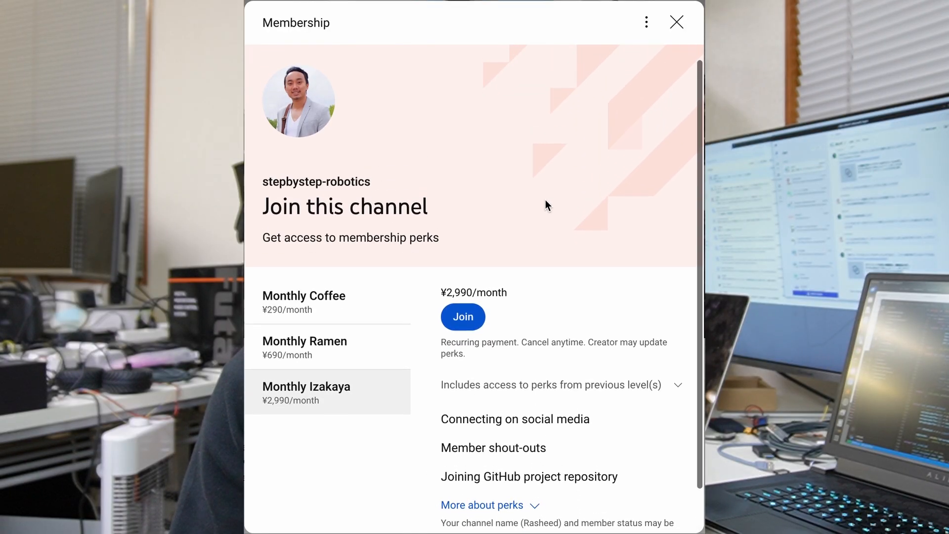
pyautogui.moveTo(676, 22)
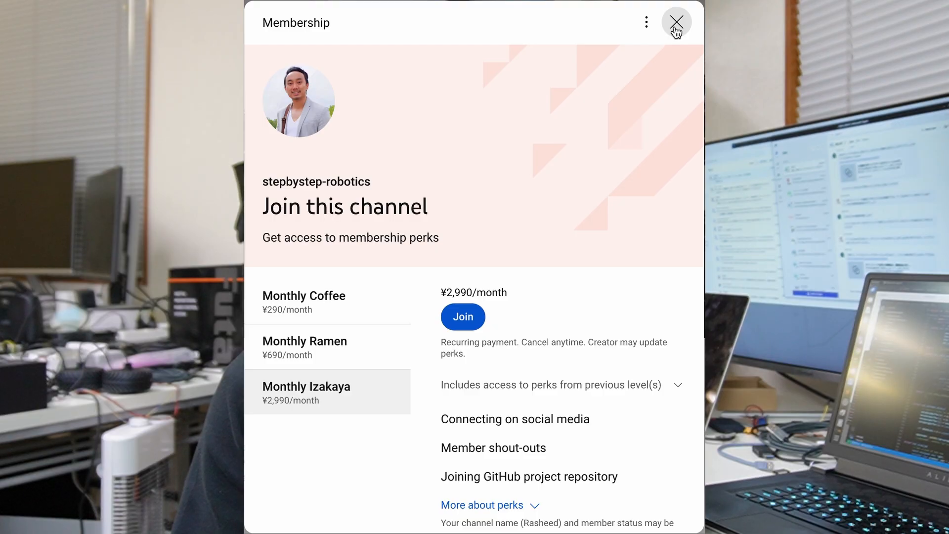